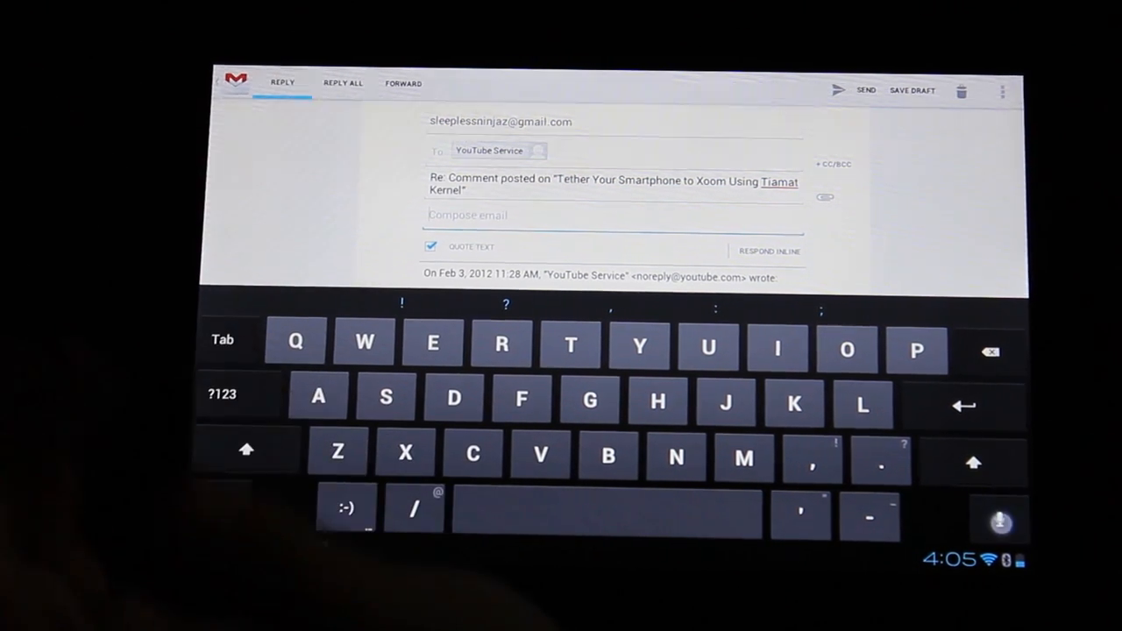
Start voice dictation from the keyboard's microphone key with the reply body empty.
left_click(999, 517)
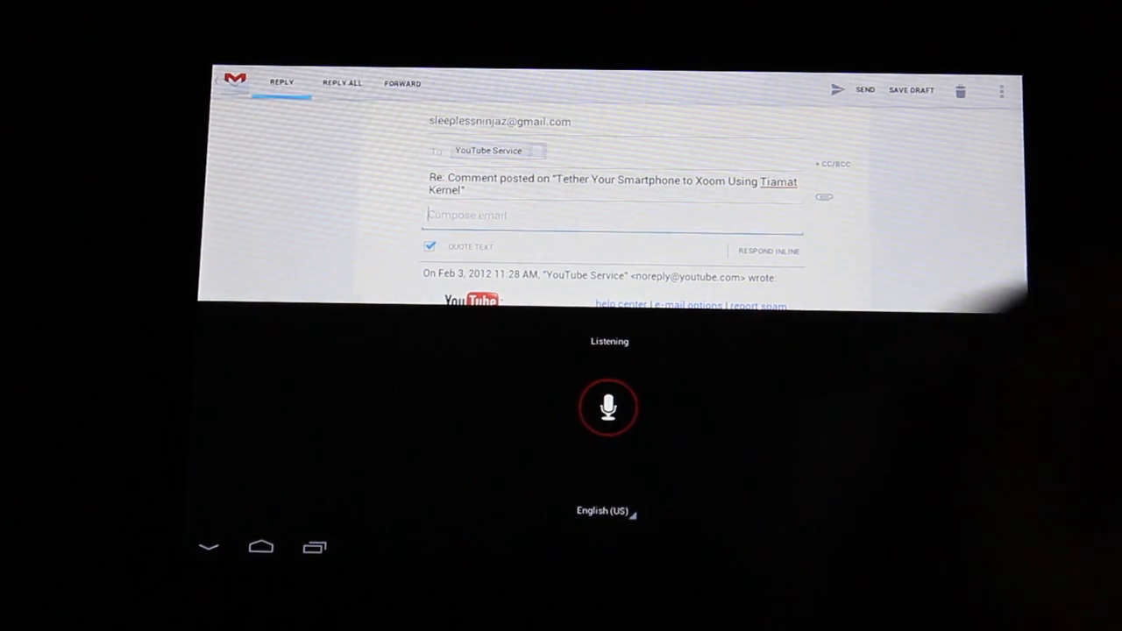
Dictate a paragraph: "Voice hello how are you this is sleep with ninja... keeping up for the most part... impressive with us on".
type("Voice")
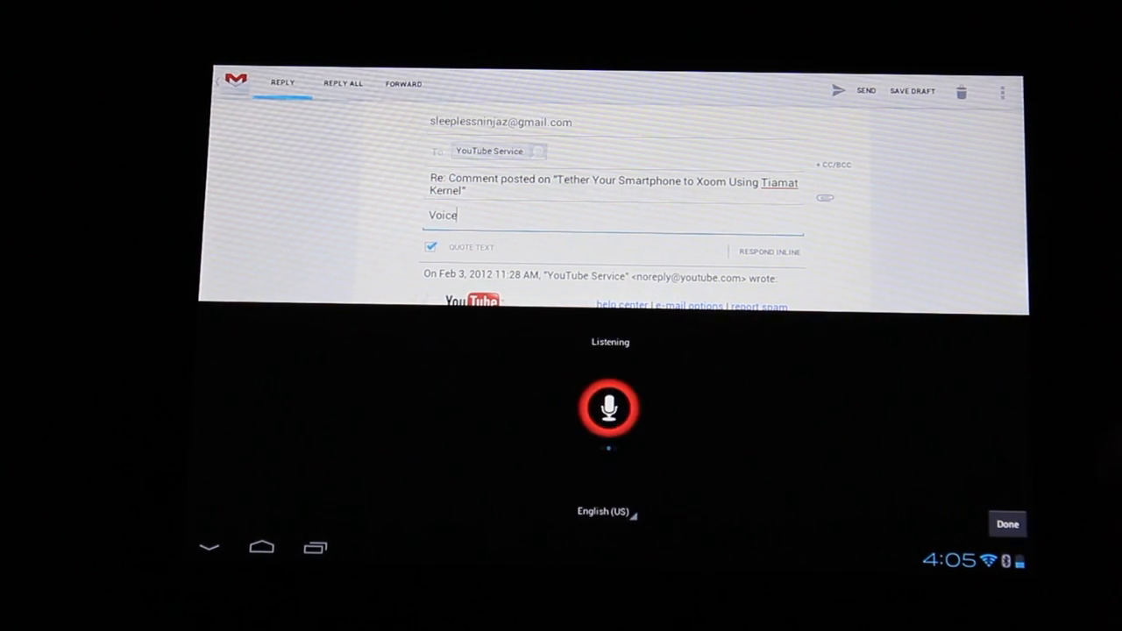
type("hello how are you doing")
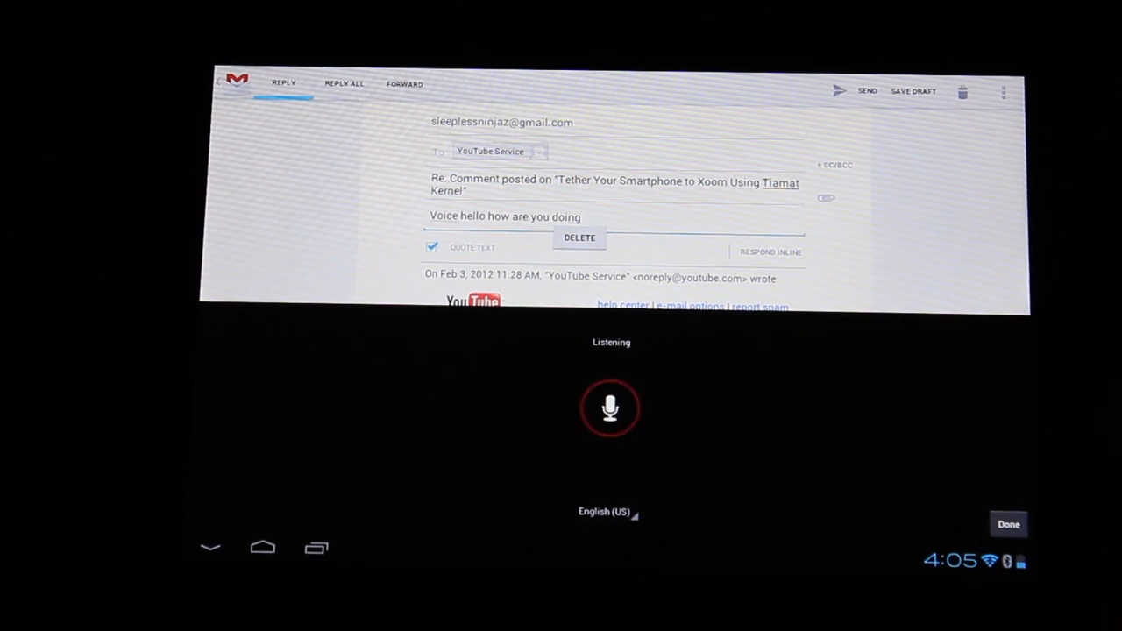
type("this is")
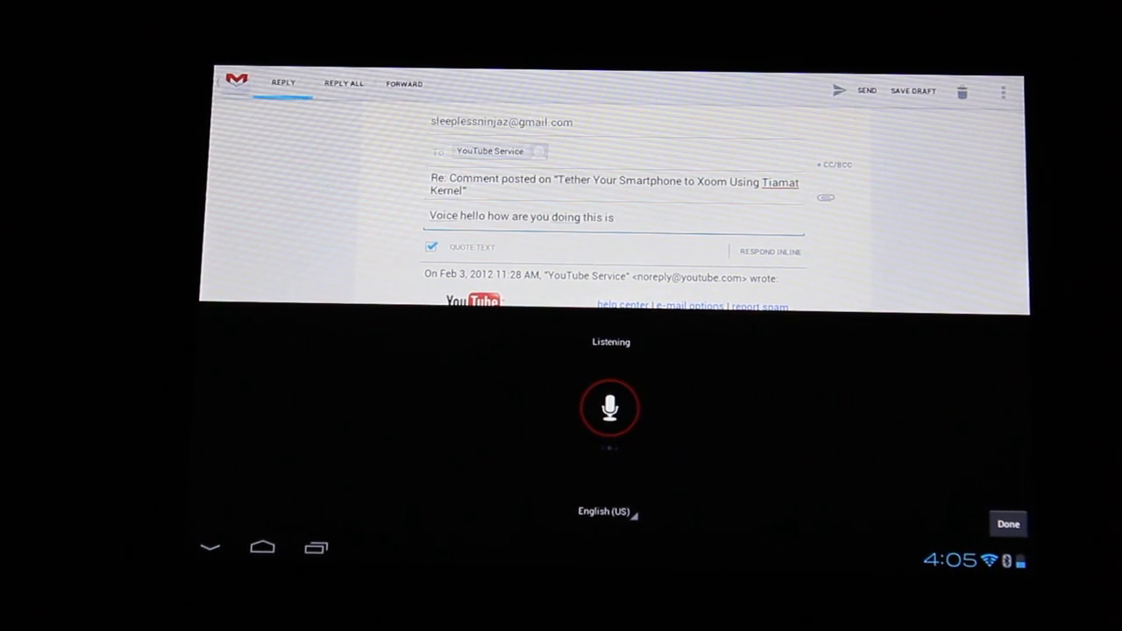
type("sleep with ninja")
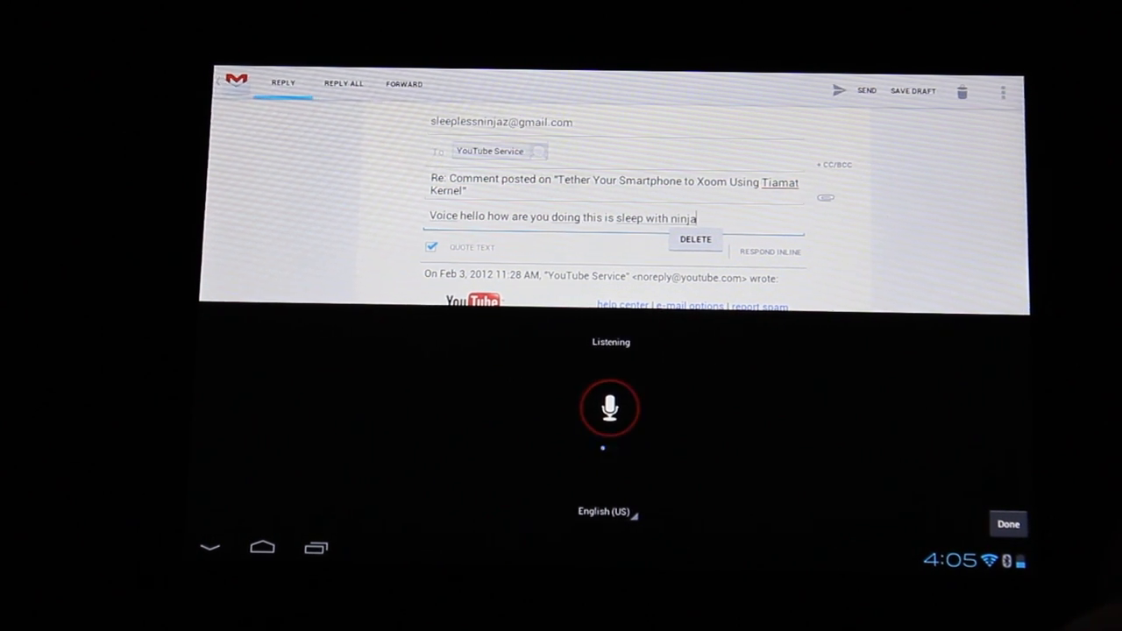
type("sup")
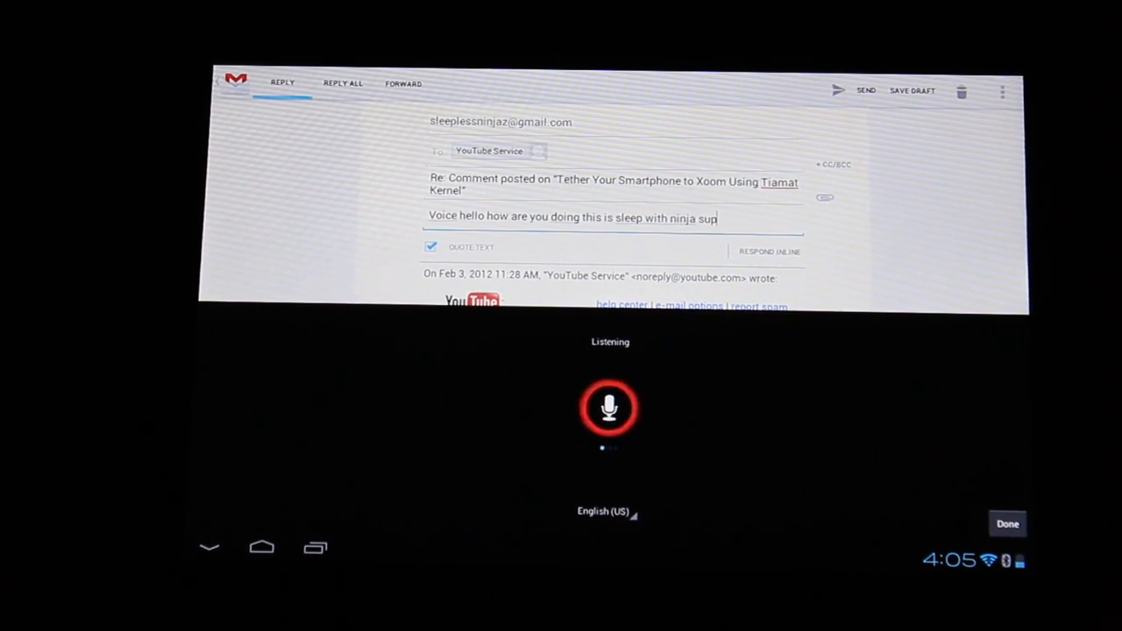
type("as you can see it is a couple things happening right now")
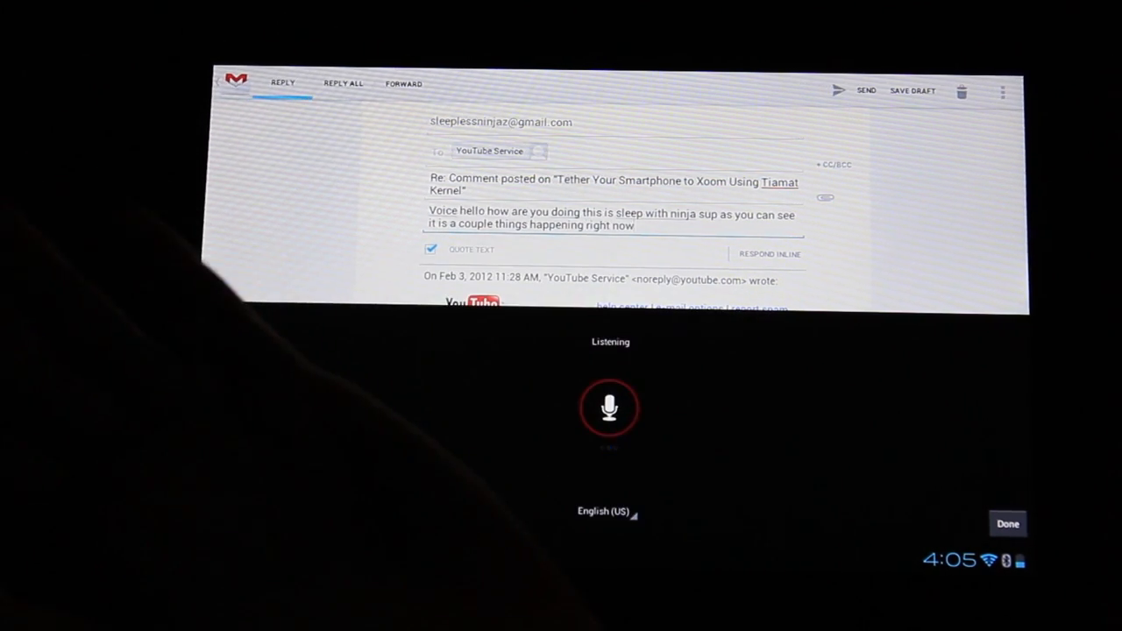
type("it's showing my voice")
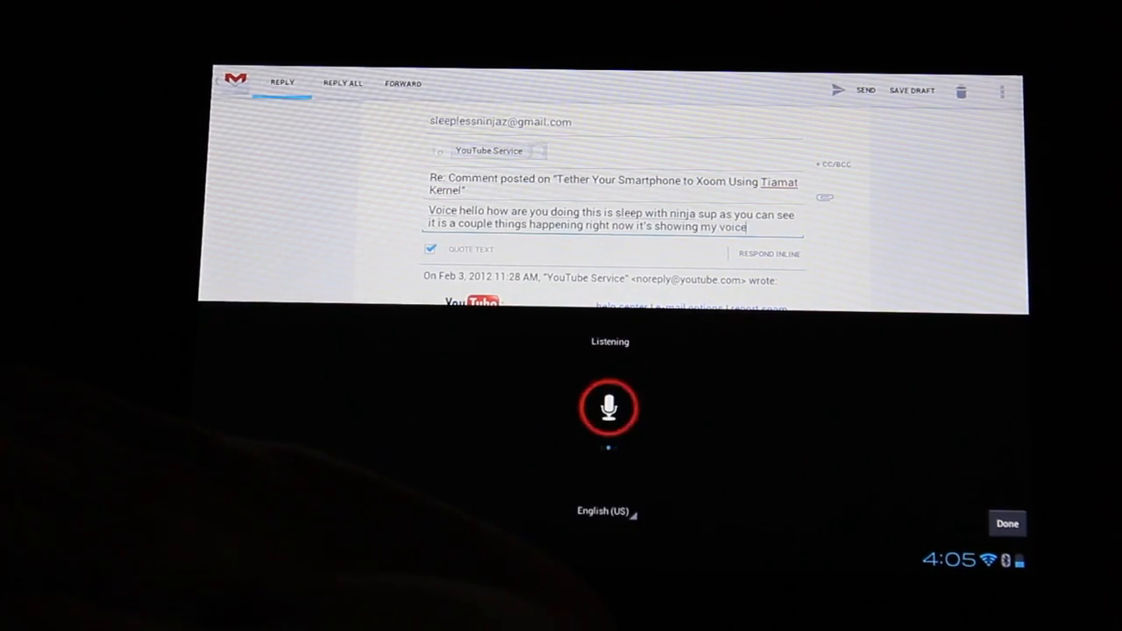
type("as I'm talking in is")
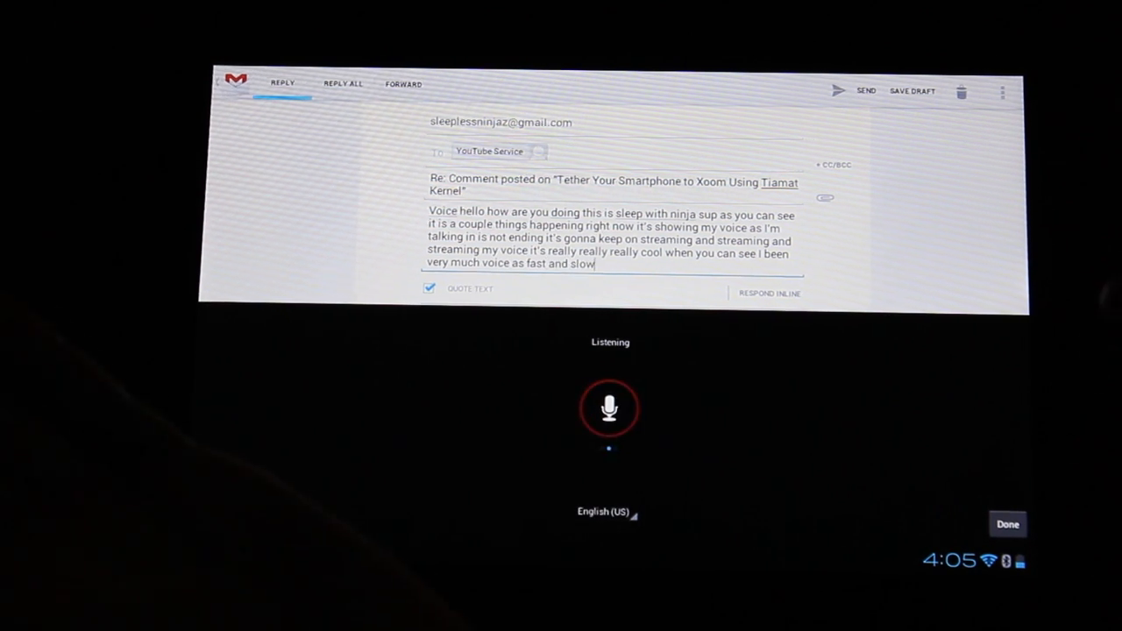
type("and it's")
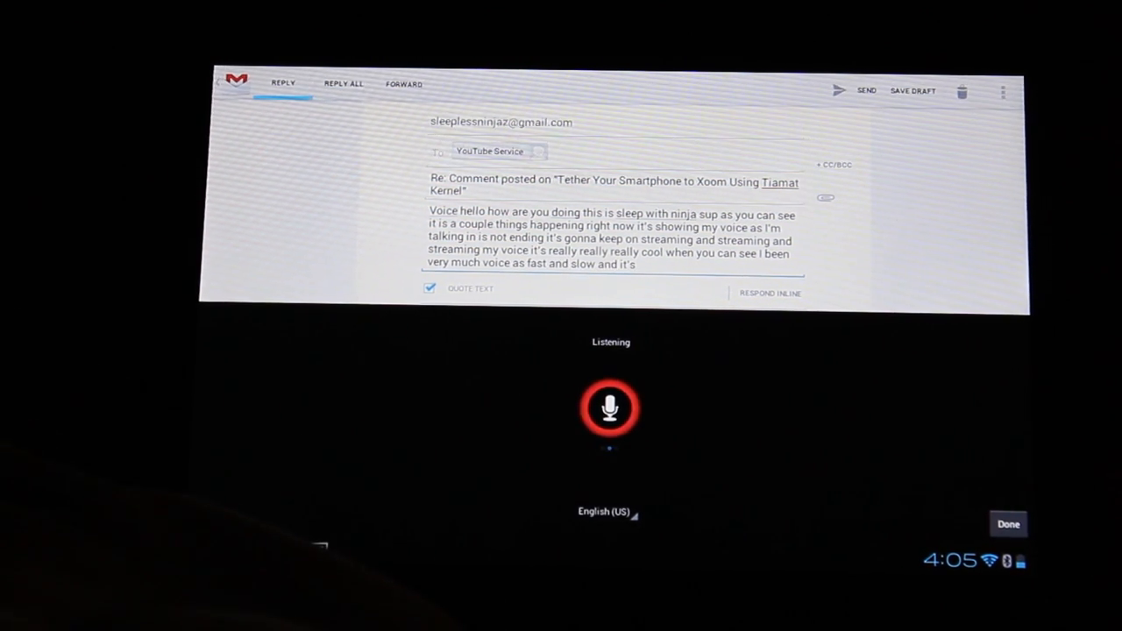
type("keeping up for the most part there")
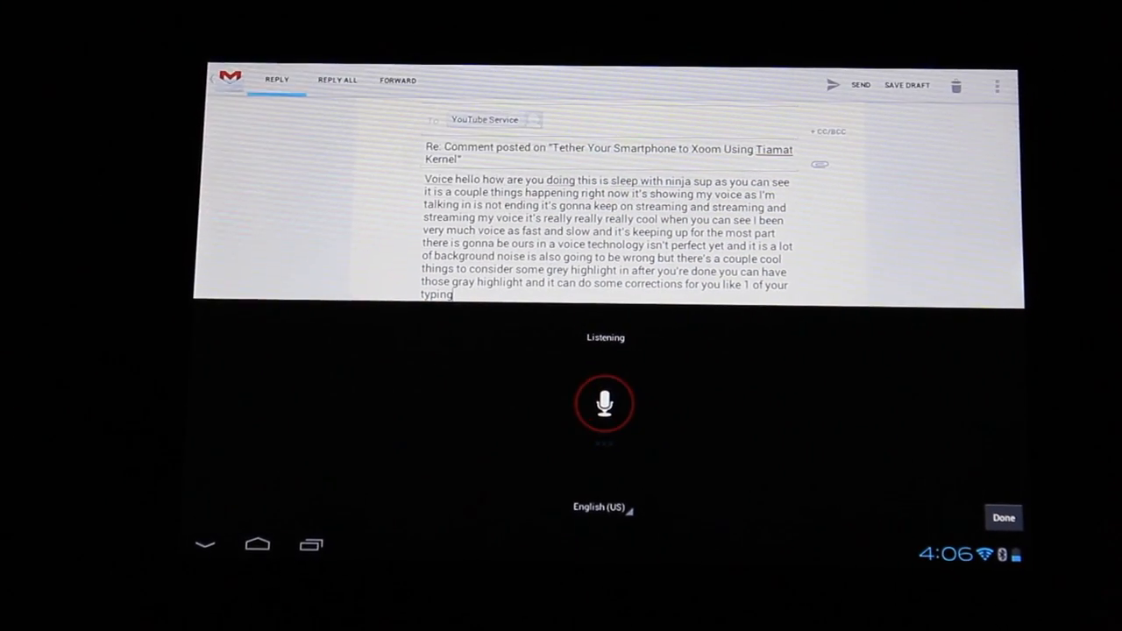
type("ikandy red highlights")
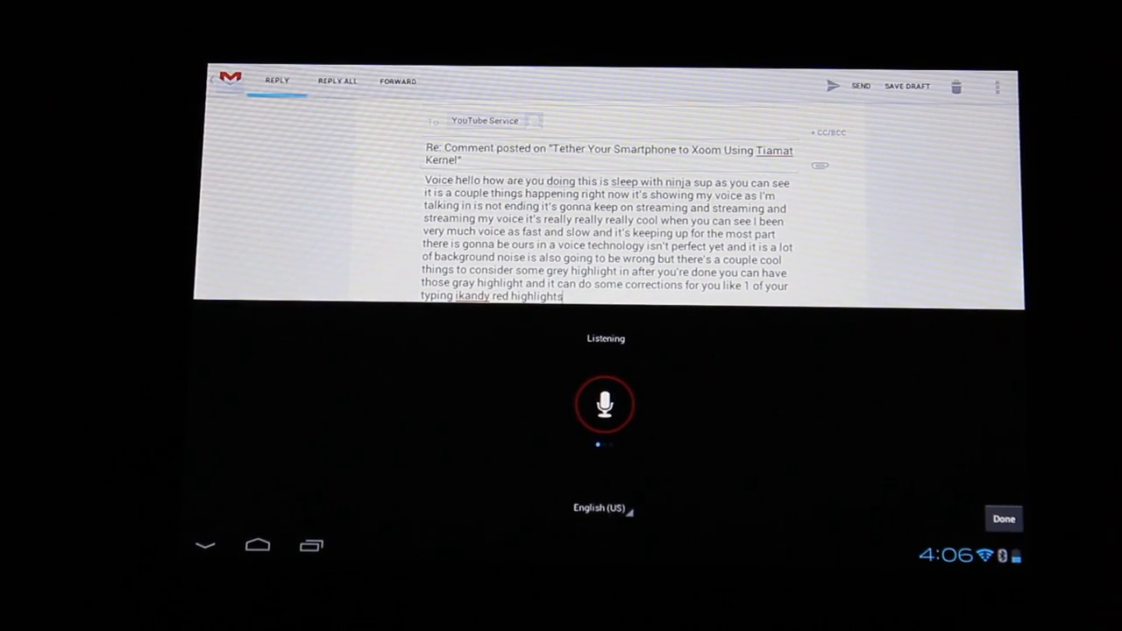
type("on then you can fix your spelling errors so")
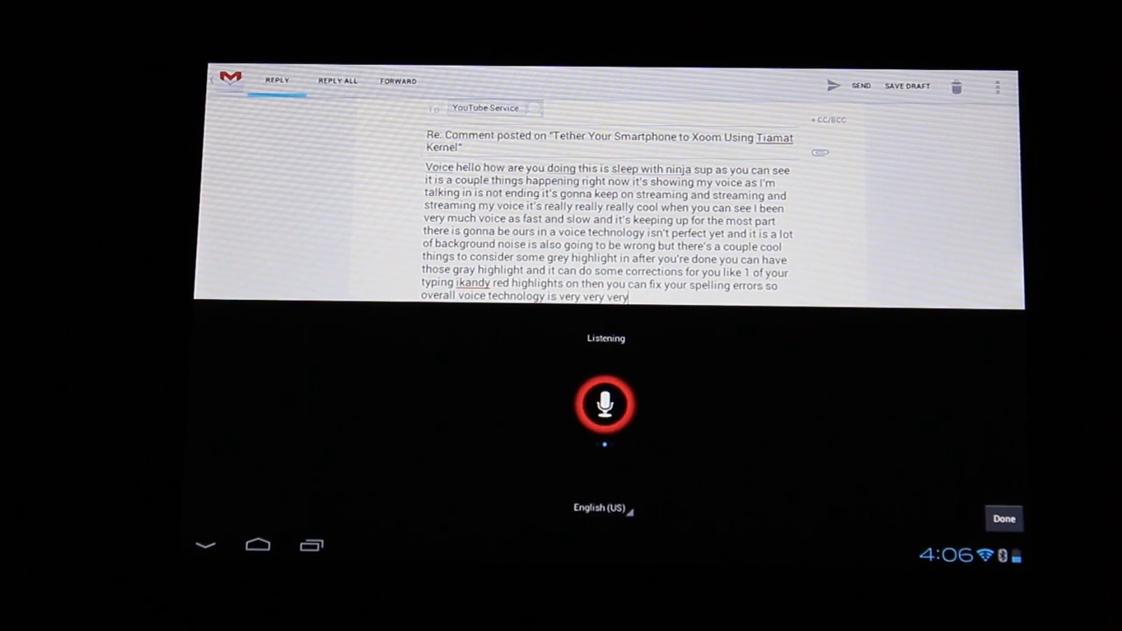
type("impressive with us on this time")
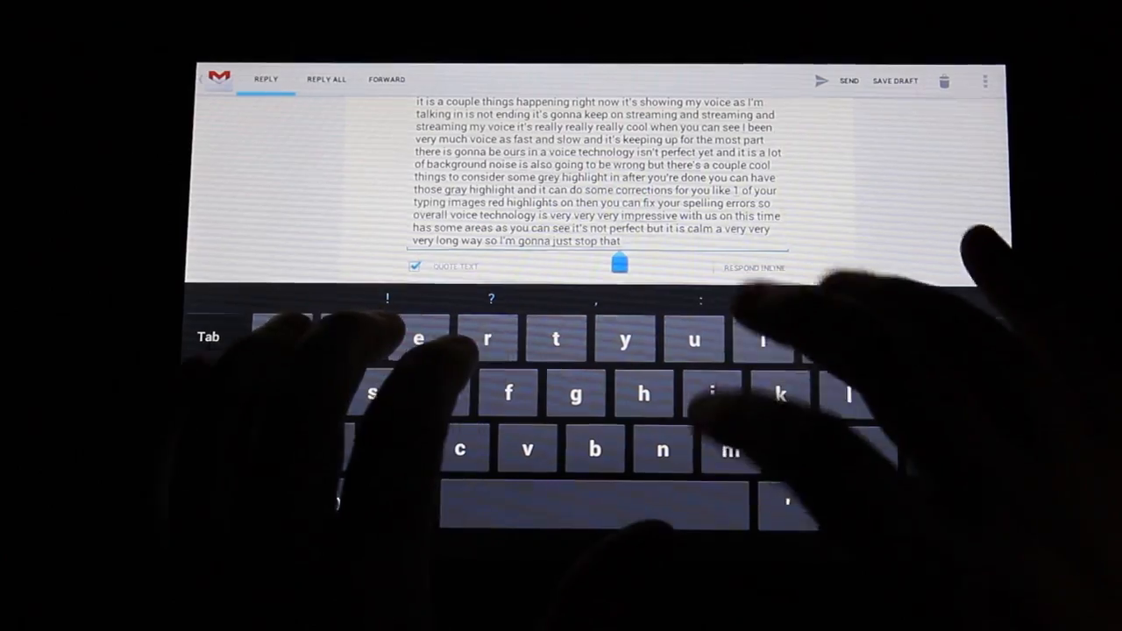
Type "and I am" on the keyboard after the dictated paragraph in the reply body.
left_click(645, 395)
type("hello how are doing I am sleepless nine Jan.")
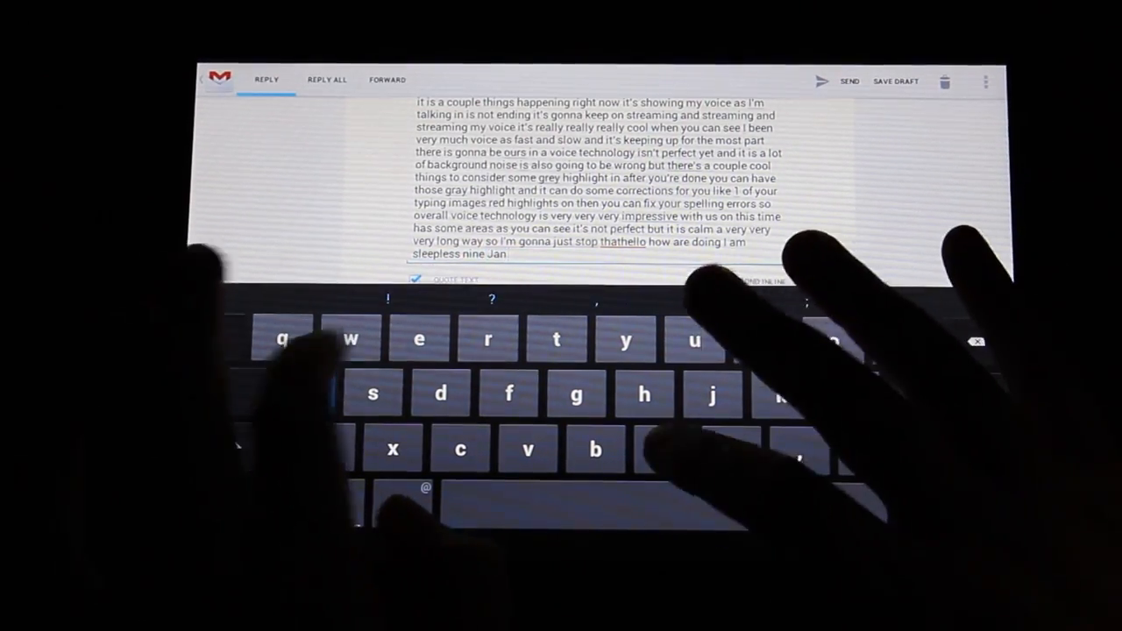
type("and I am")
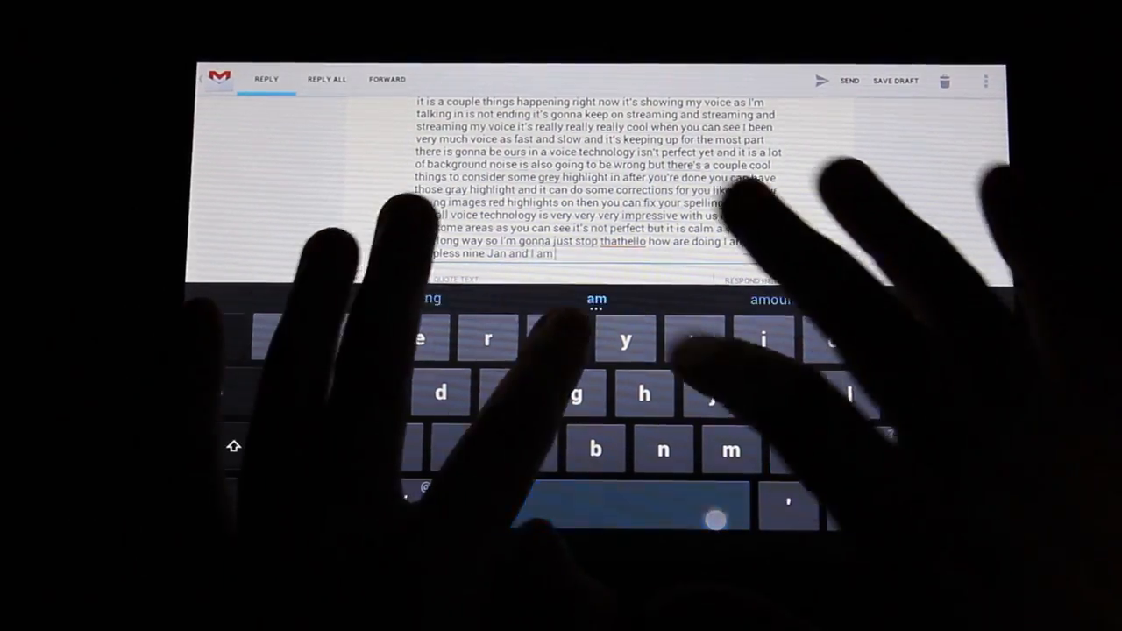
left_click(729, 449)
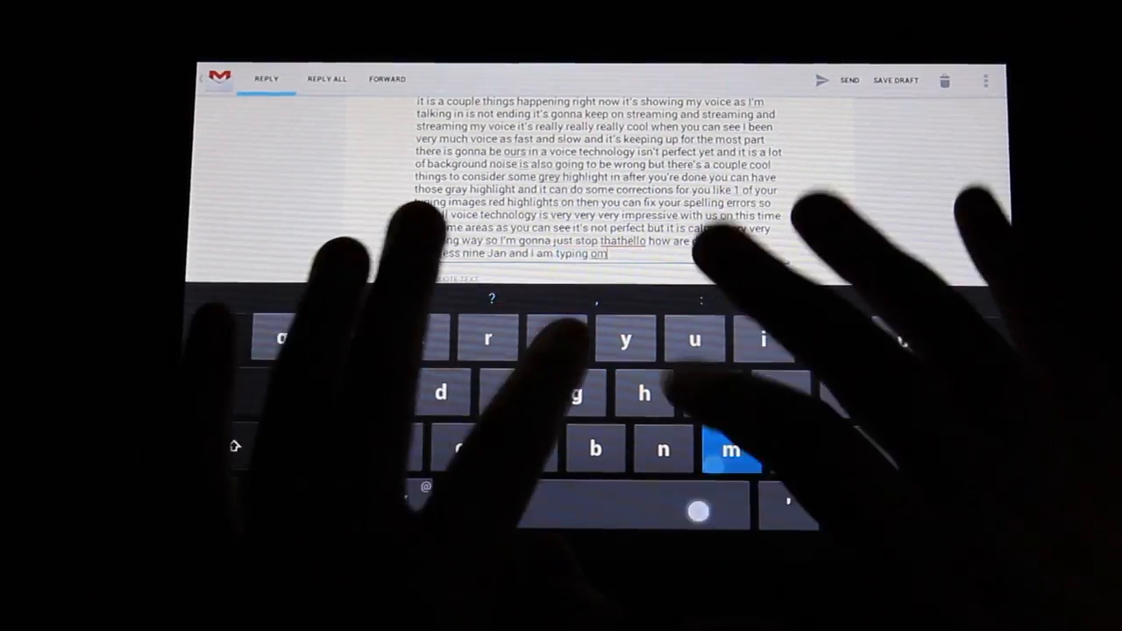